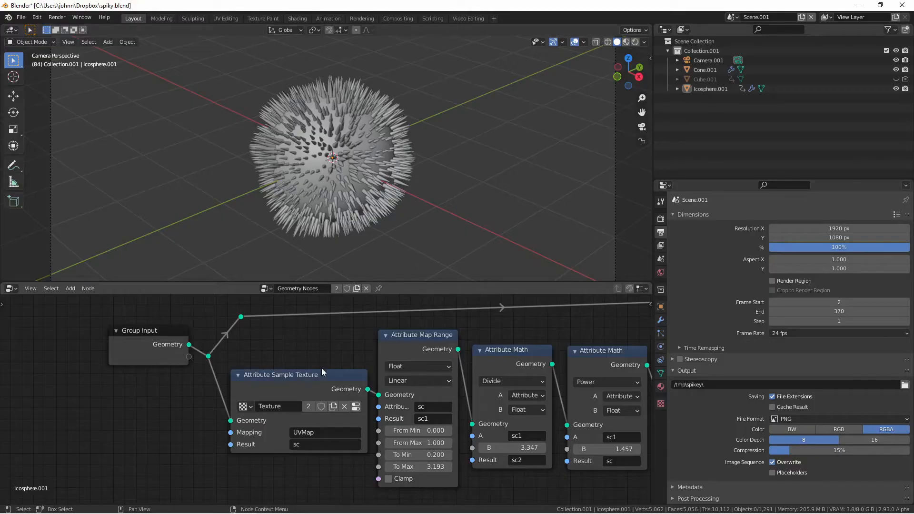
- Find the Sound to Animation add-on among the testing add-ons in Preferences
click(36, 17)
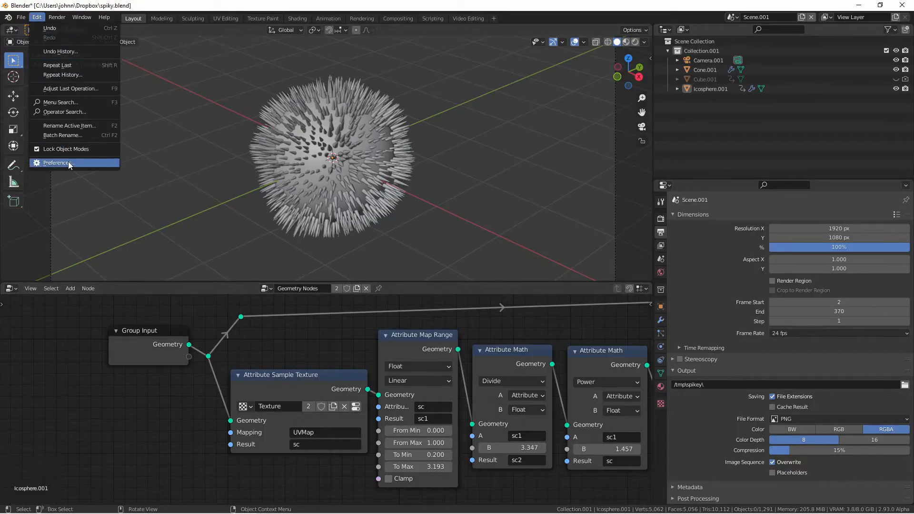
click(57, 163)
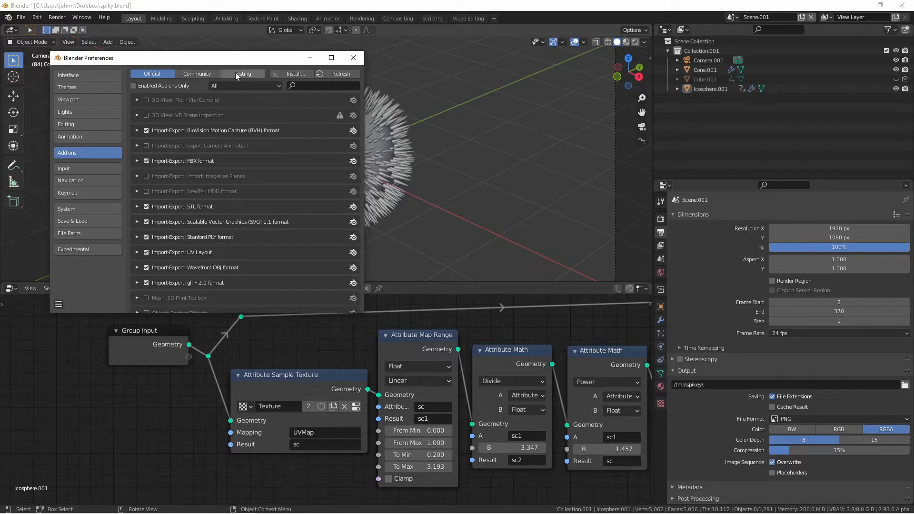
click(242, 74)
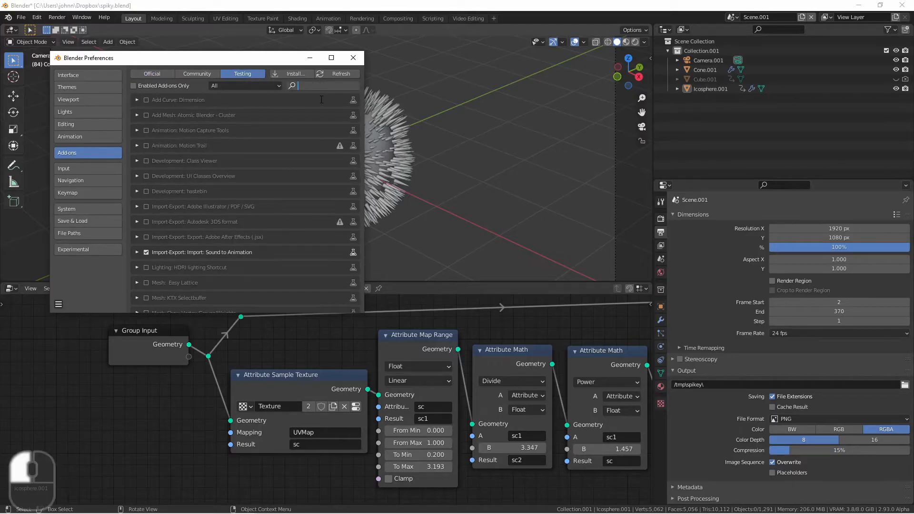
text(sound)
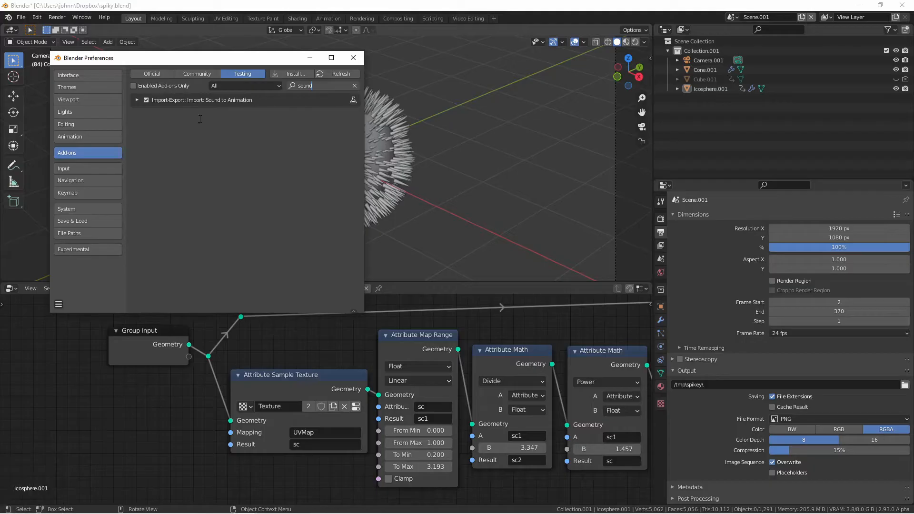
mouse_move(198, 112)
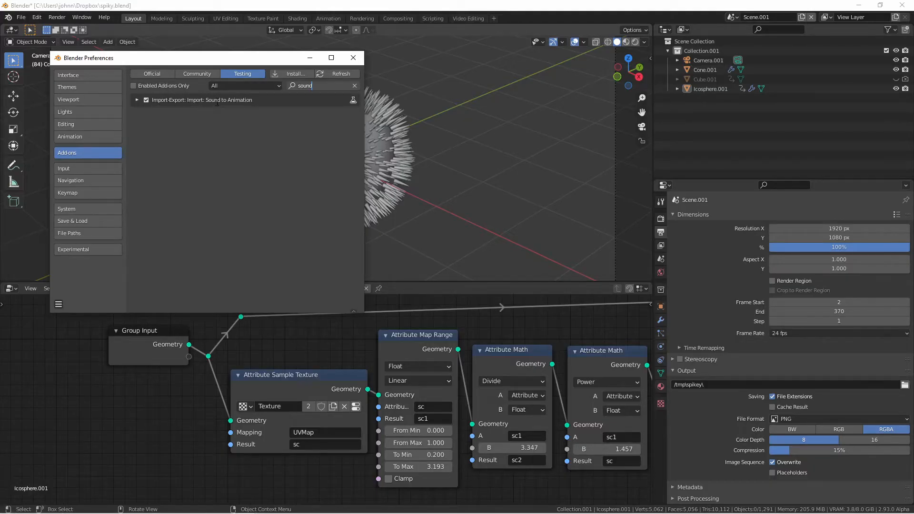
click(145, 100)
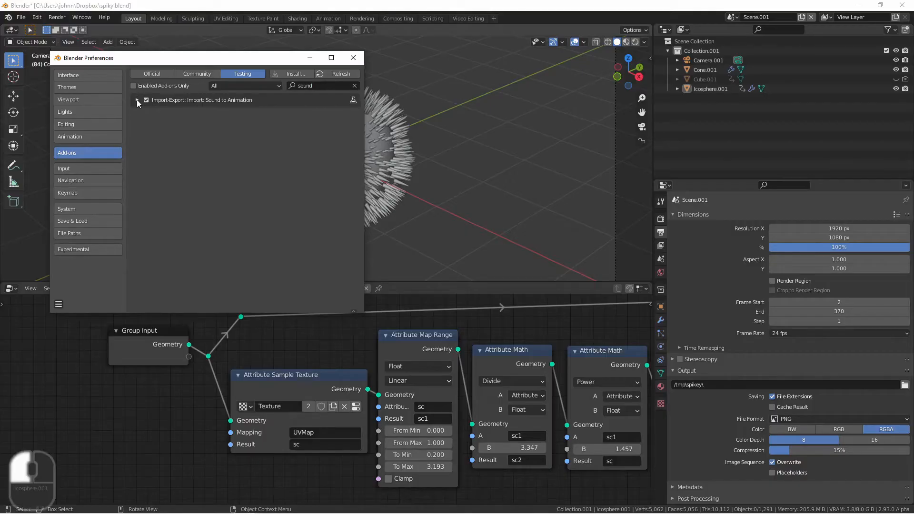
click(137, 99)
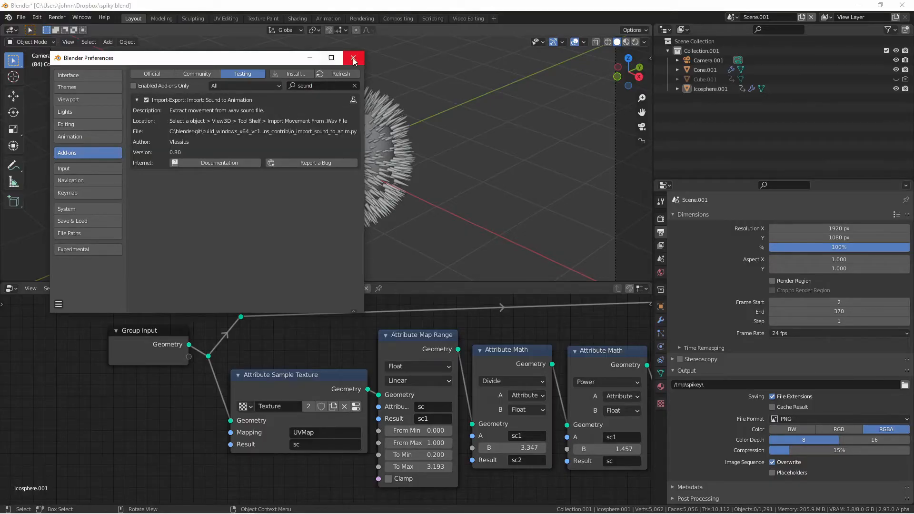
click(353, 60)
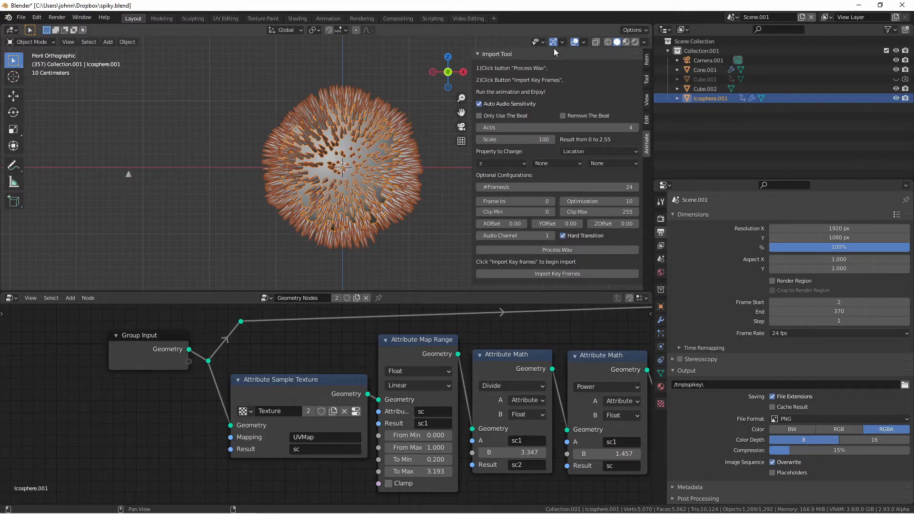
mouse_move(514, 115)
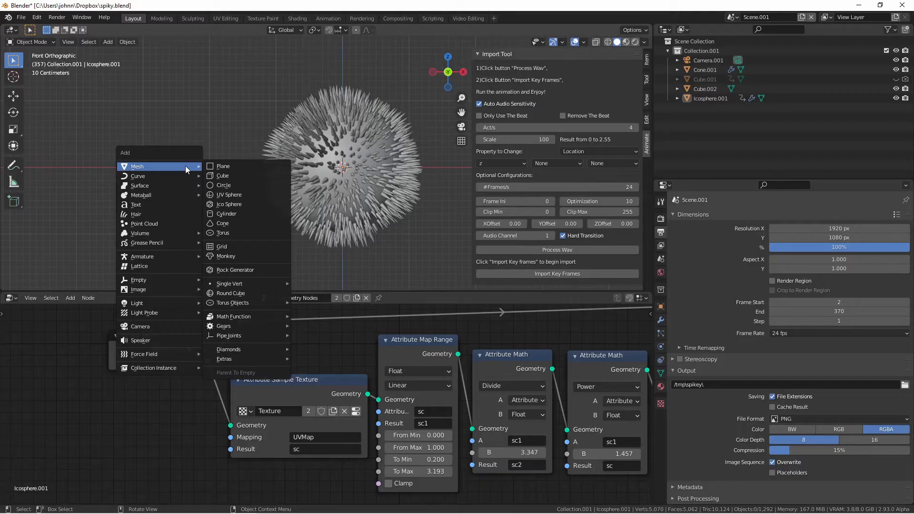
mouse_move(223, 176)
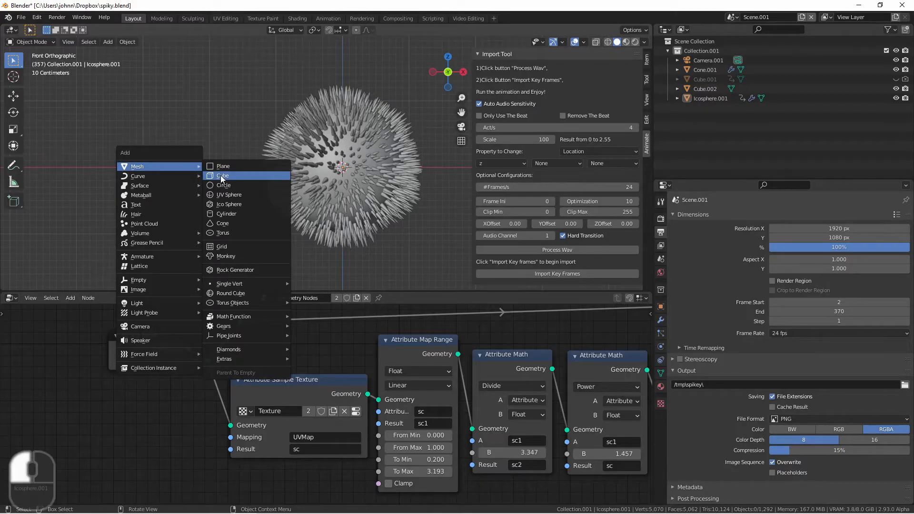
- Add a cube left of the icosphere and raise Actions per second from 4 to 8
click(223, 175)
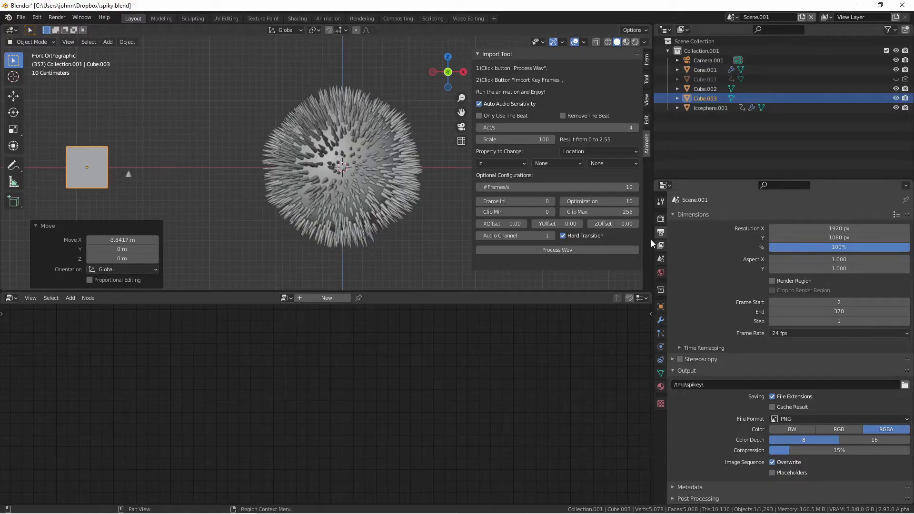
click(553, 186)
text(24)
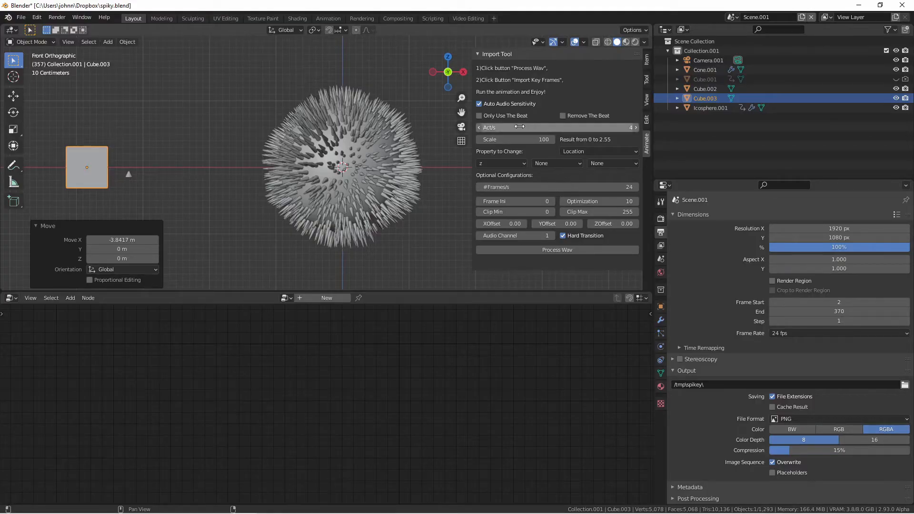
mouse_move(515, 127)
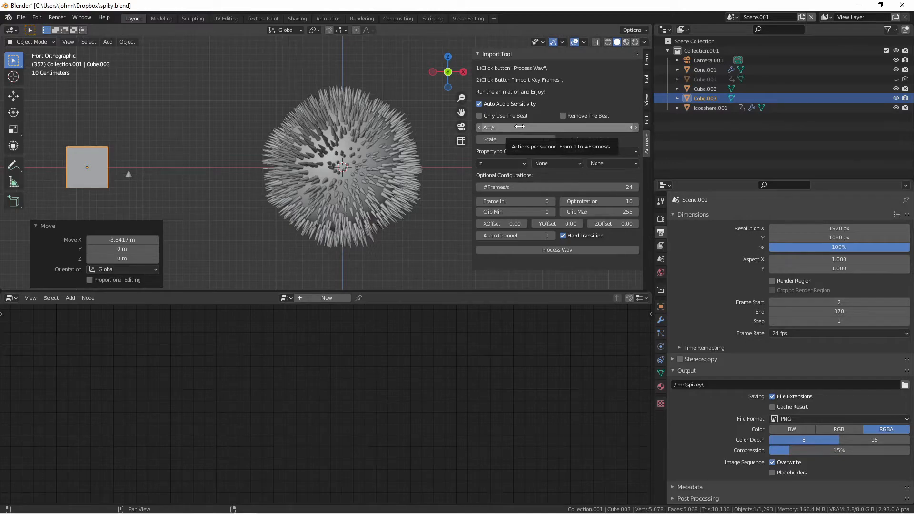
click(554, 127)
text(8)
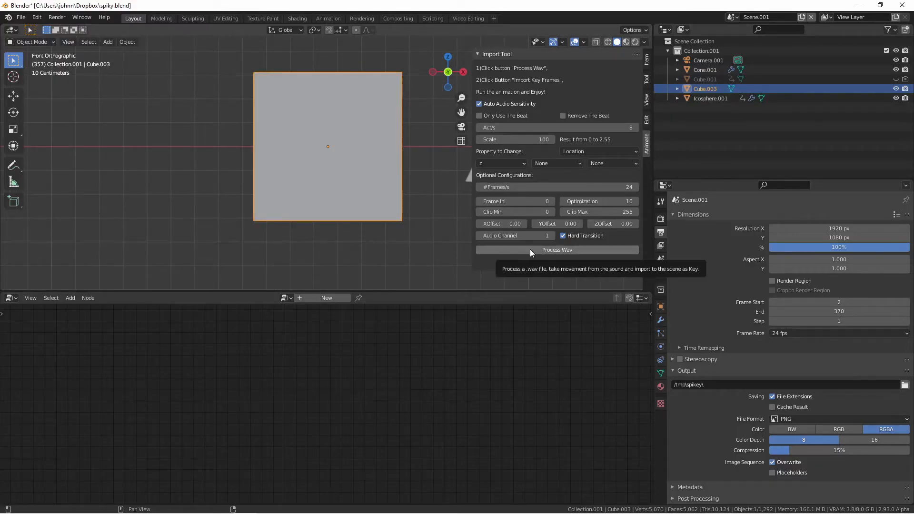
- Process kia.wav and import its 1430 sound-generated keyframes onto the cube
click(556, 250)
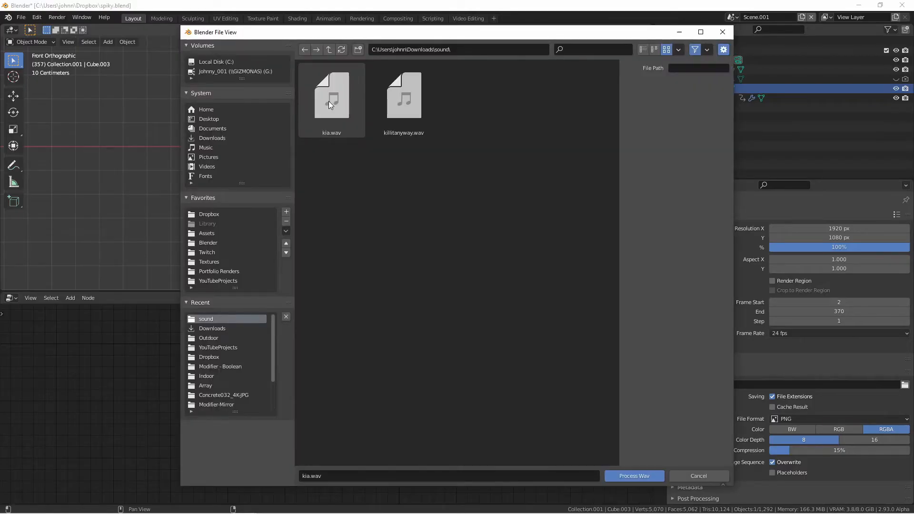
click(633, 476)
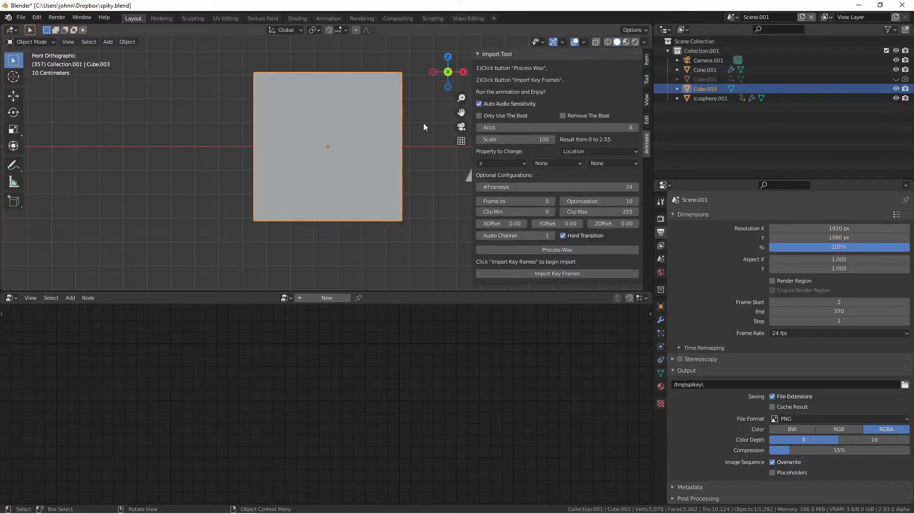
mouse_move(556, 273)
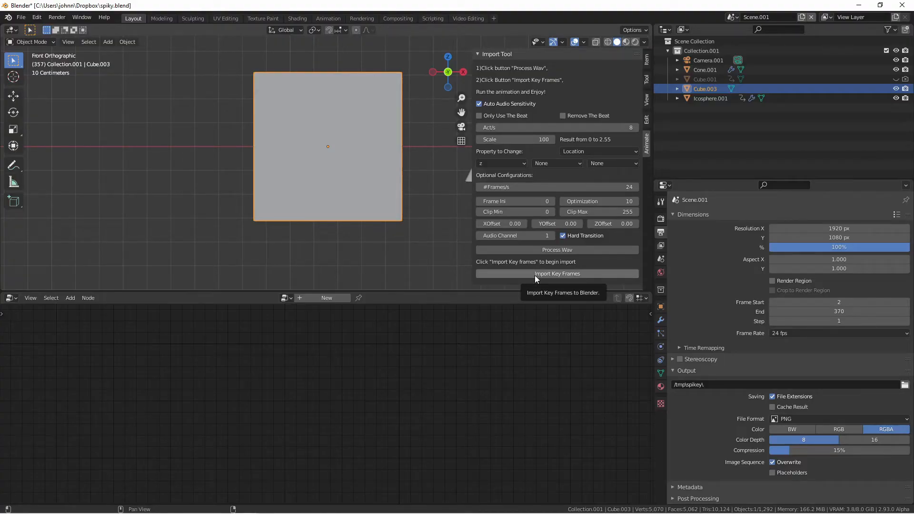
click(557, 273)
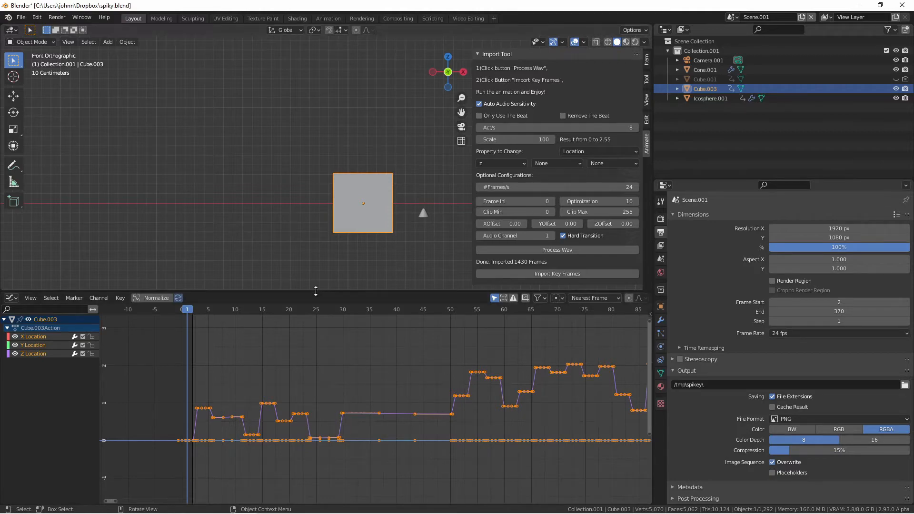
- Play, then stop, the cube's imported sound-driven Z-location animation
key(space)
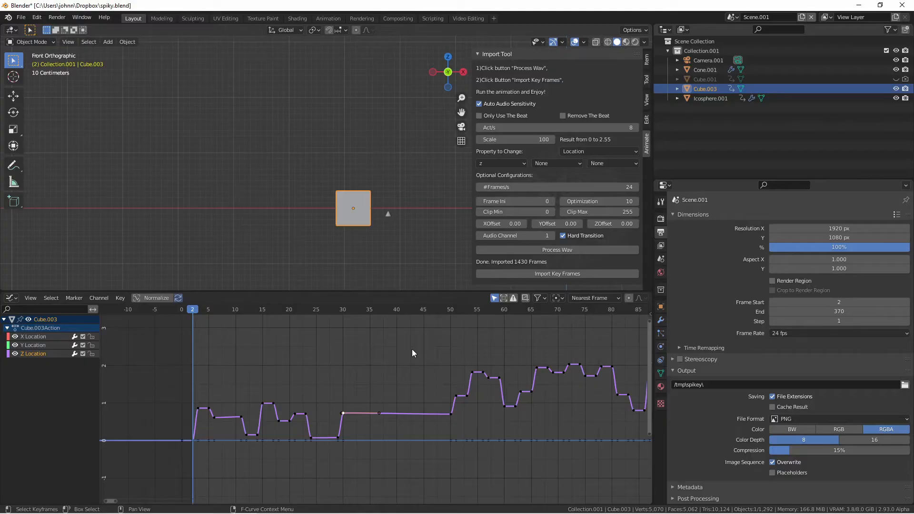
key(space)
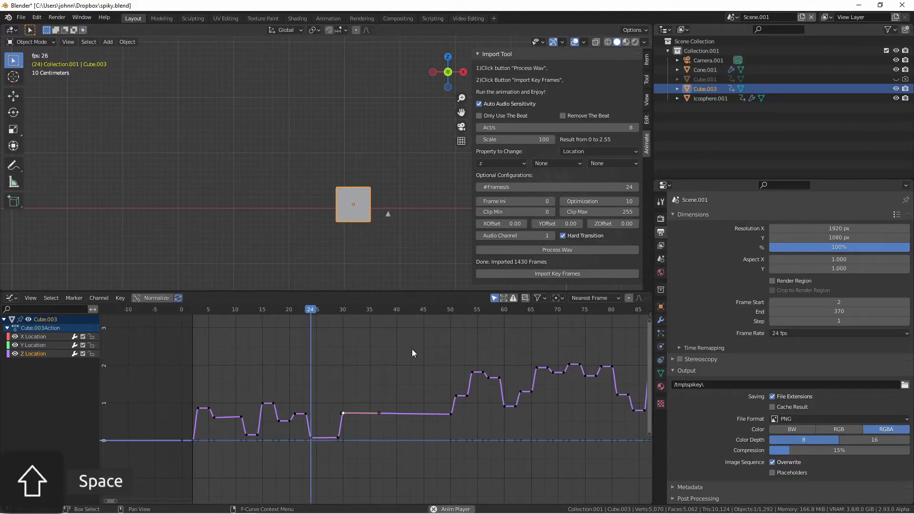
key(space)
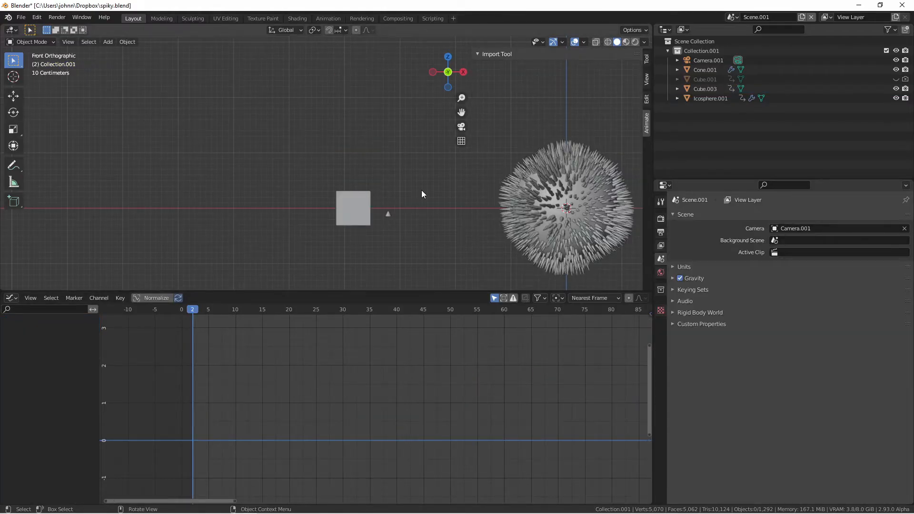
- Add kia.wav as a sound strip in the Video Sequencer and replay the animation to frame 199
click(10, 298)
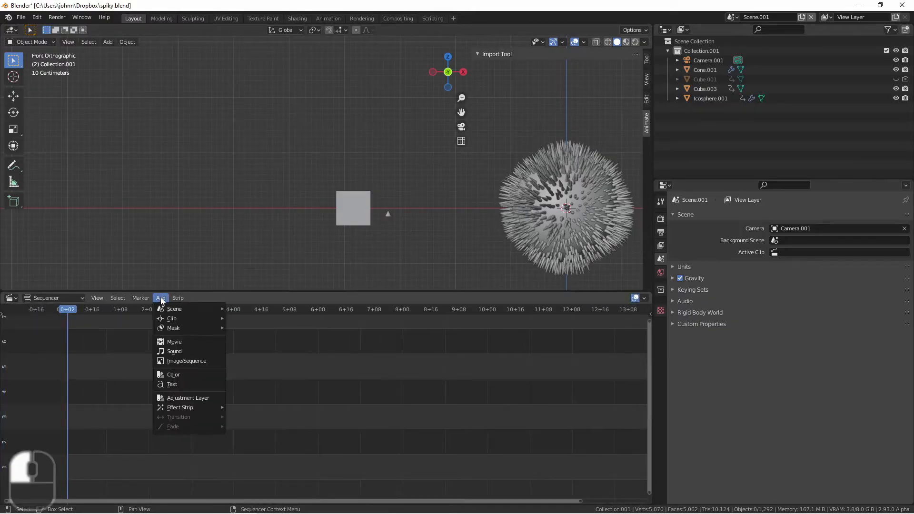
click(173, 351)
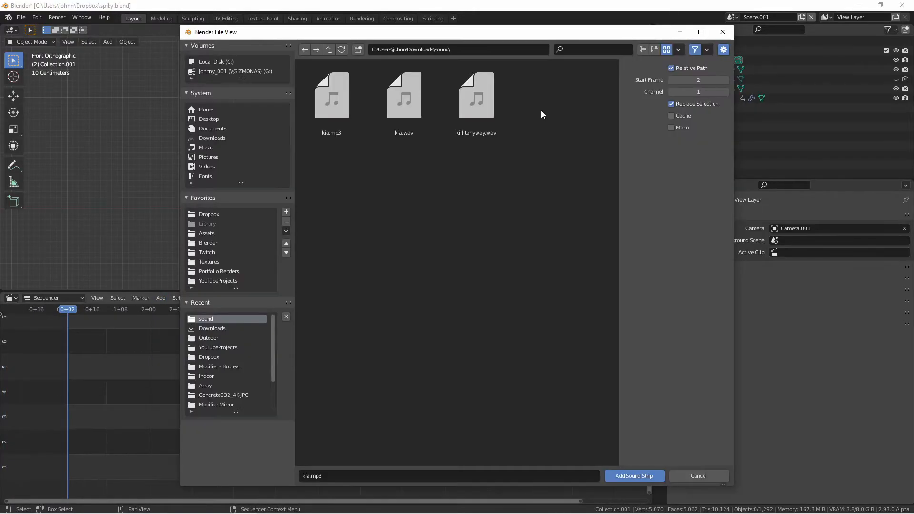
mouse_move(403, 96)
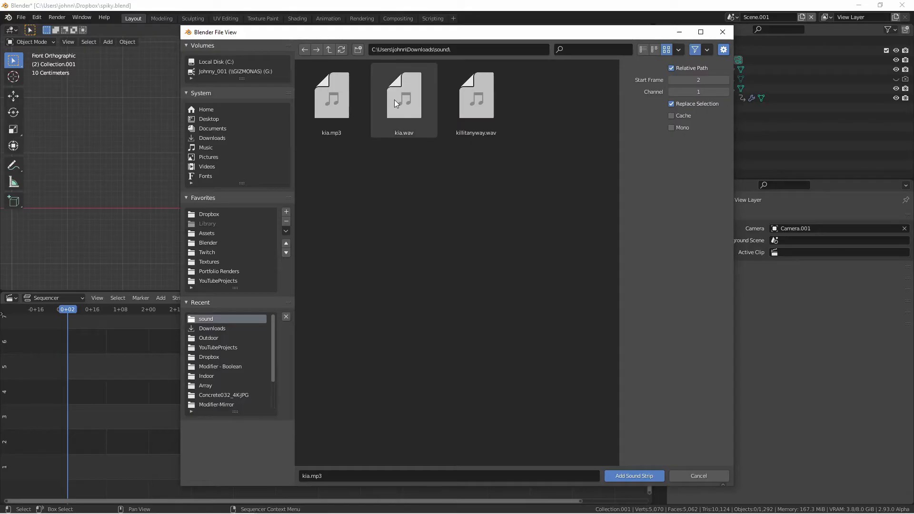
click(633, 475)
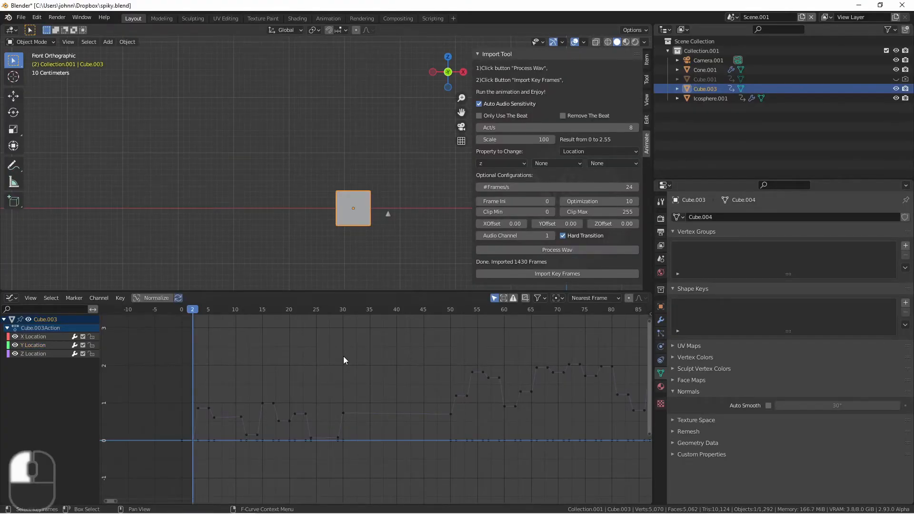
key(space)
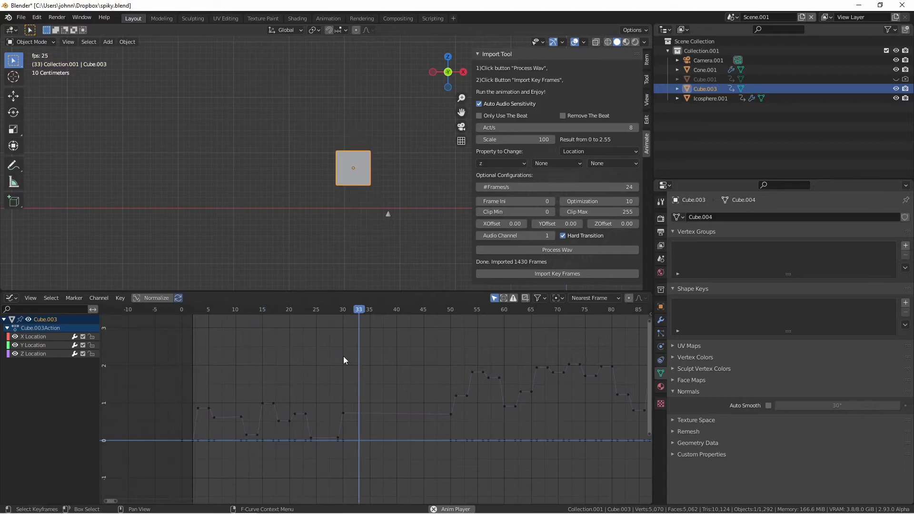
click(616, 308)
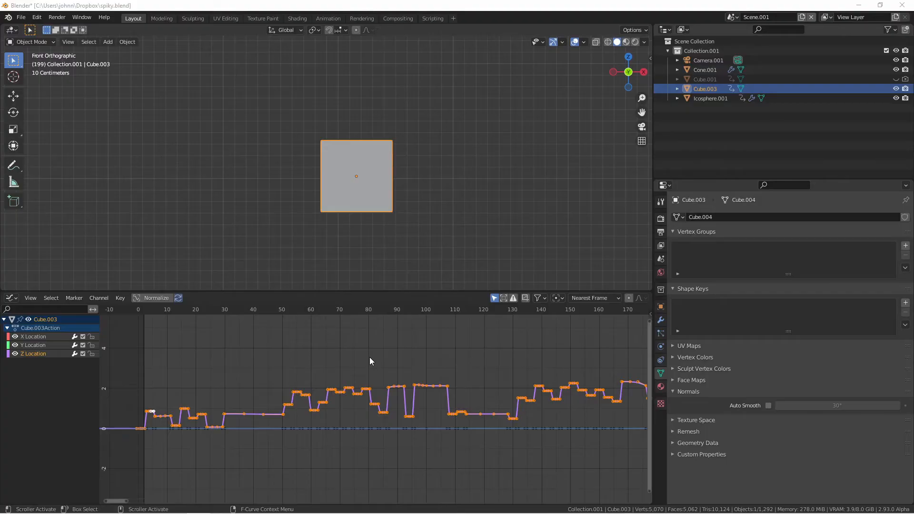
mouse_move(373, 360)
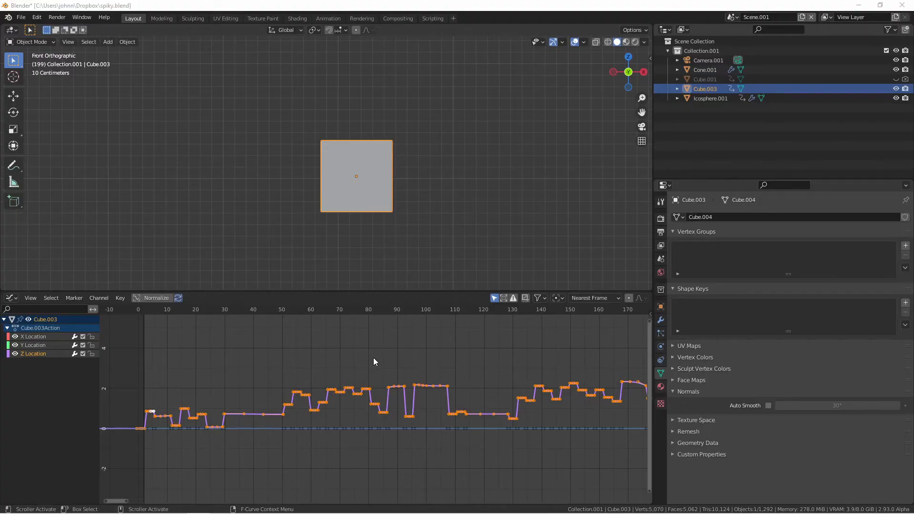
mouse_move(388, 400)
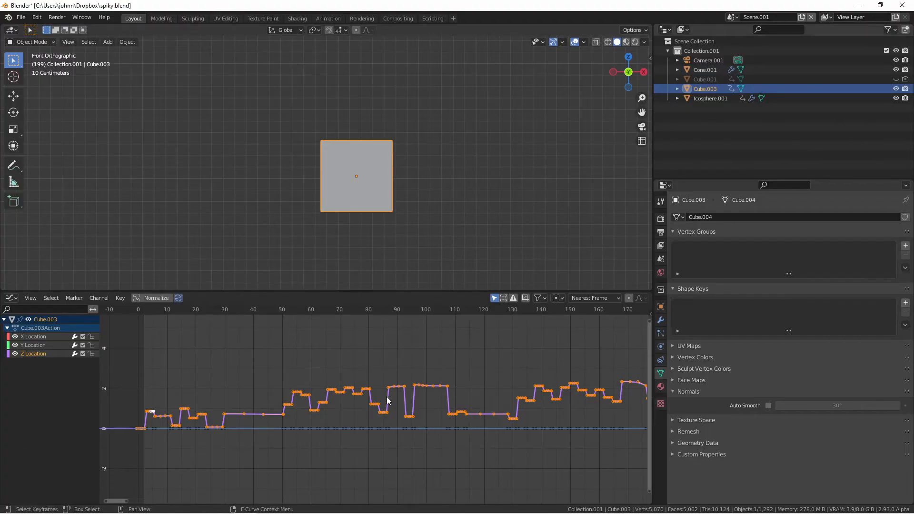
- Copy all of the cube's sound-generated keyframes from the Graph Editor
right_click(388, 400)
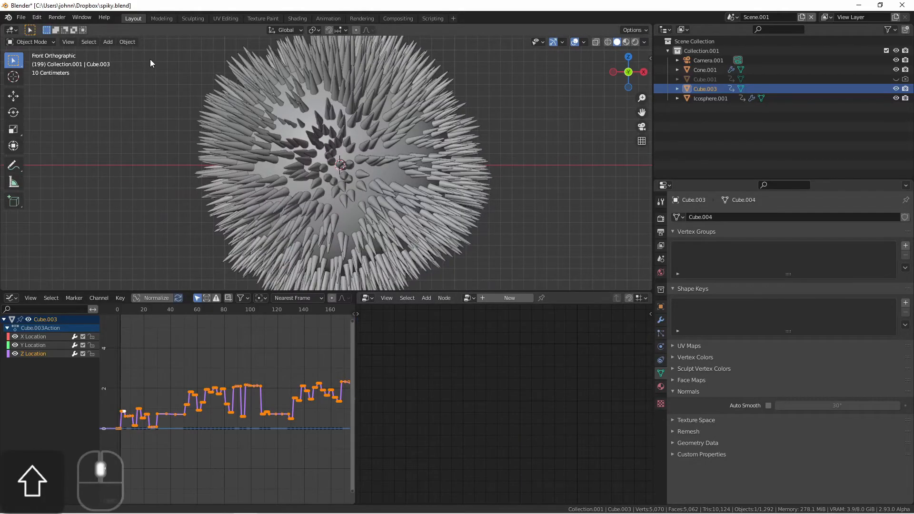
- Select the icosphere and keyframe its Map Range To Max value of 3.990
click(709, 98)
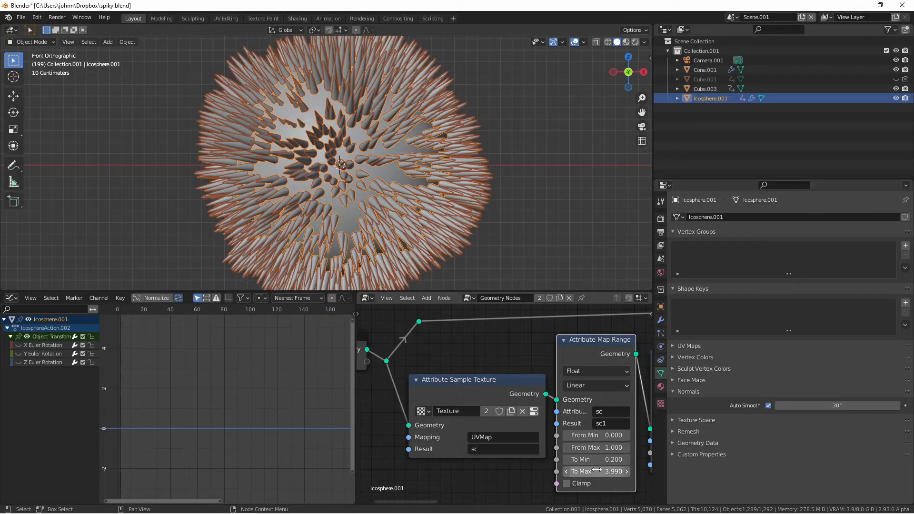
mouse_move(580, 483)
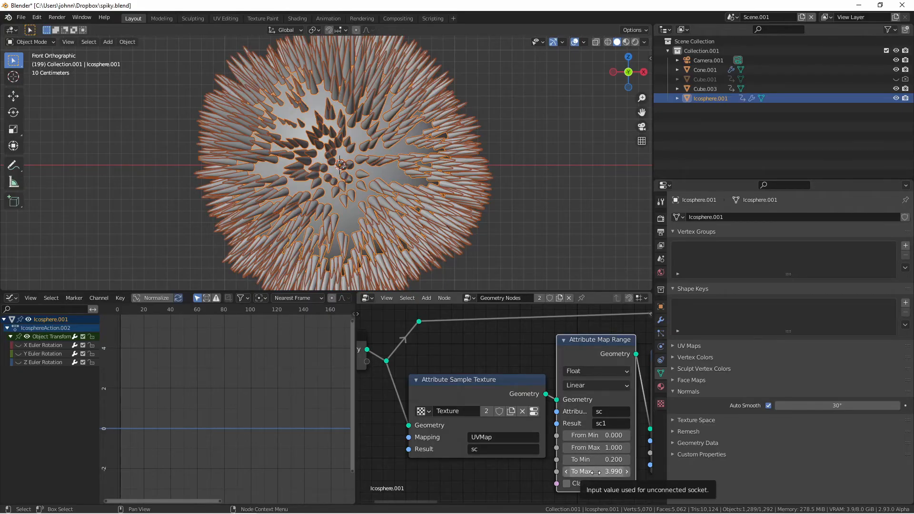
click(596, 472)
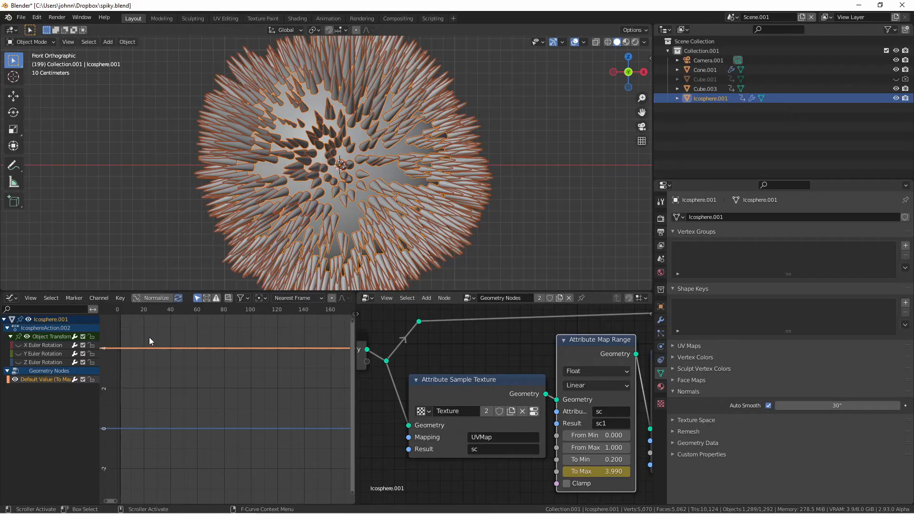
mouse_move(238, 378)
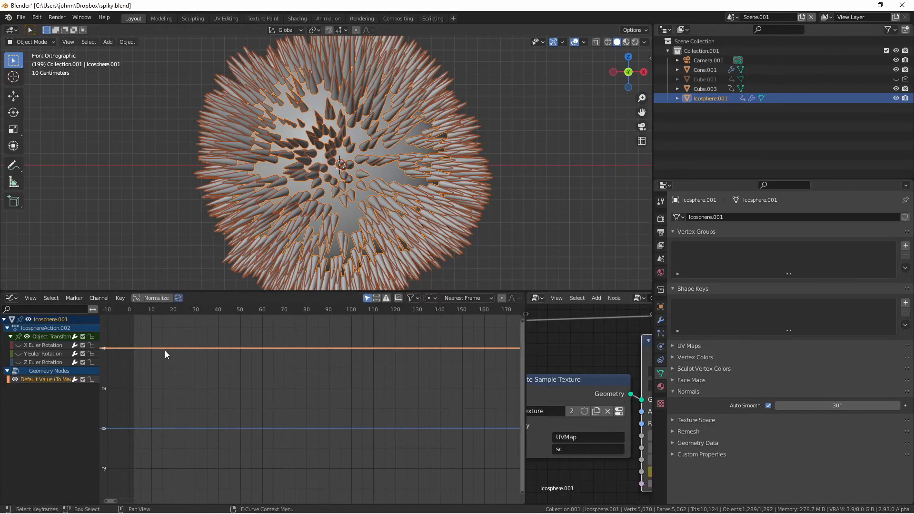
- At frame 2, paste the copied sound keyframes onto To Max and play the result
click(133, 309)
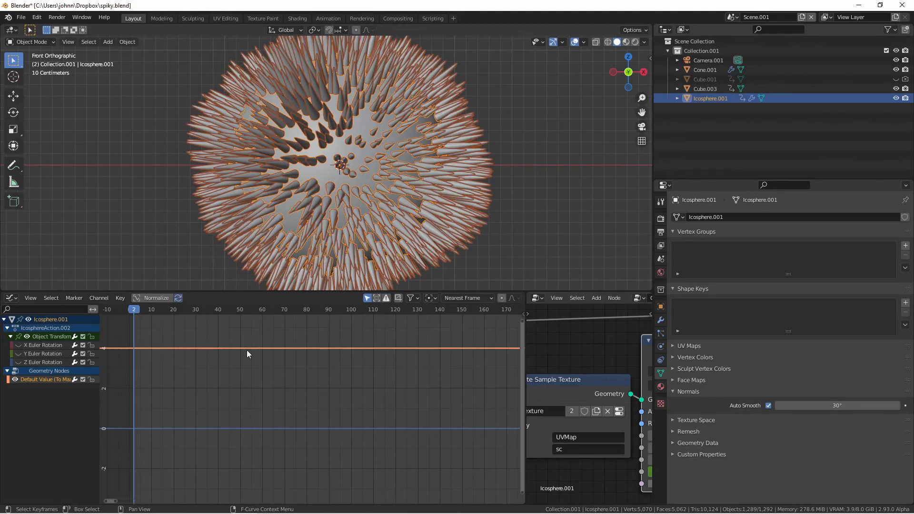
right_click(247, 354)
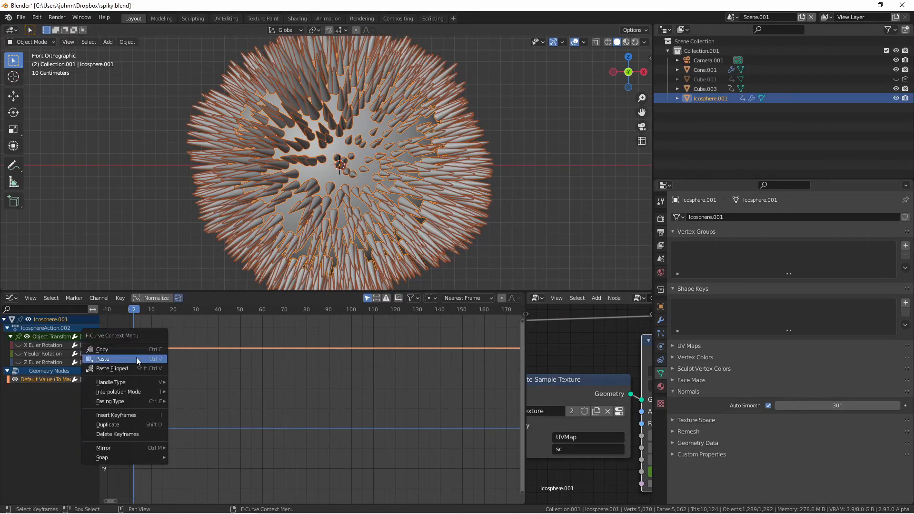
click(103, 359)
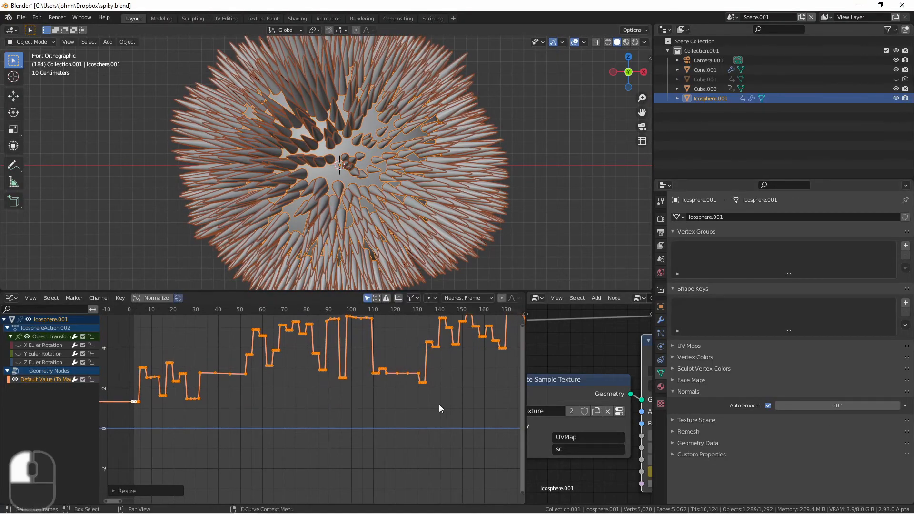
key(space)
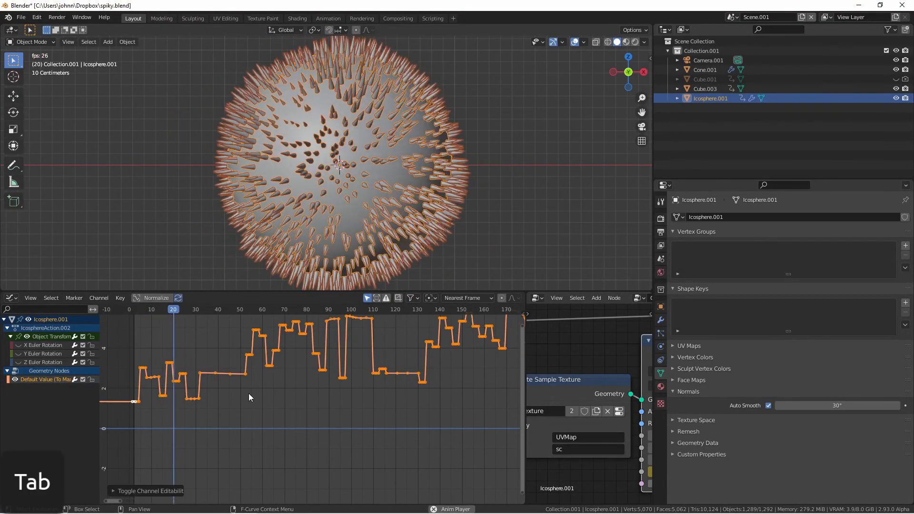
click(280, 309)
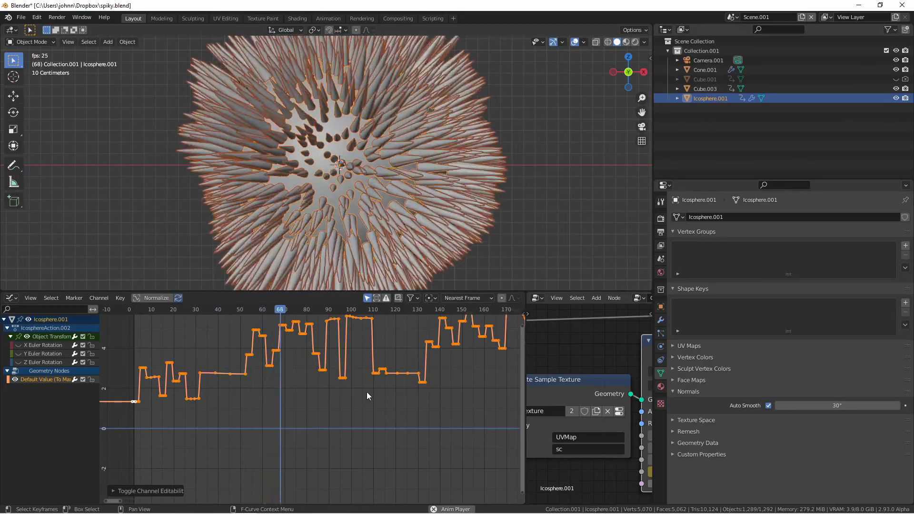